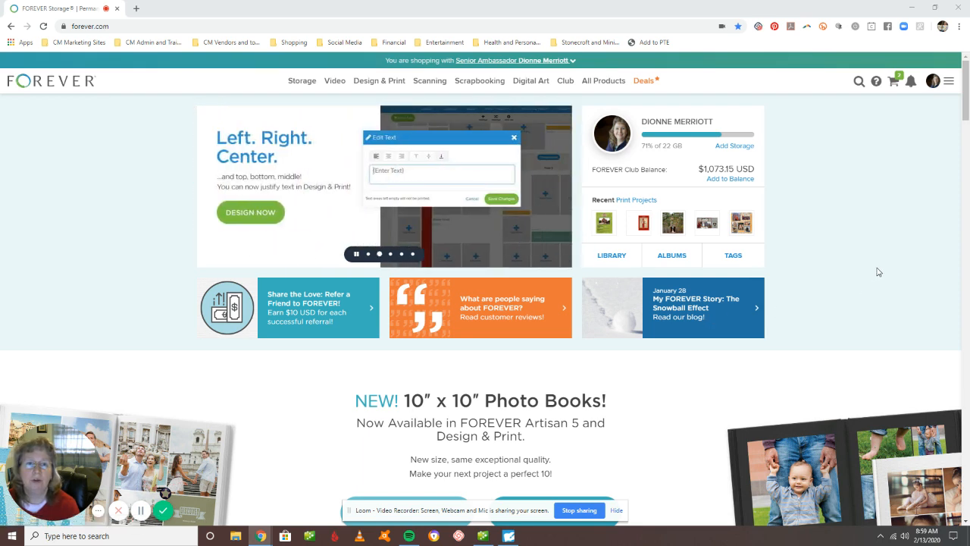
pyautogui.moveTo(931, 229)
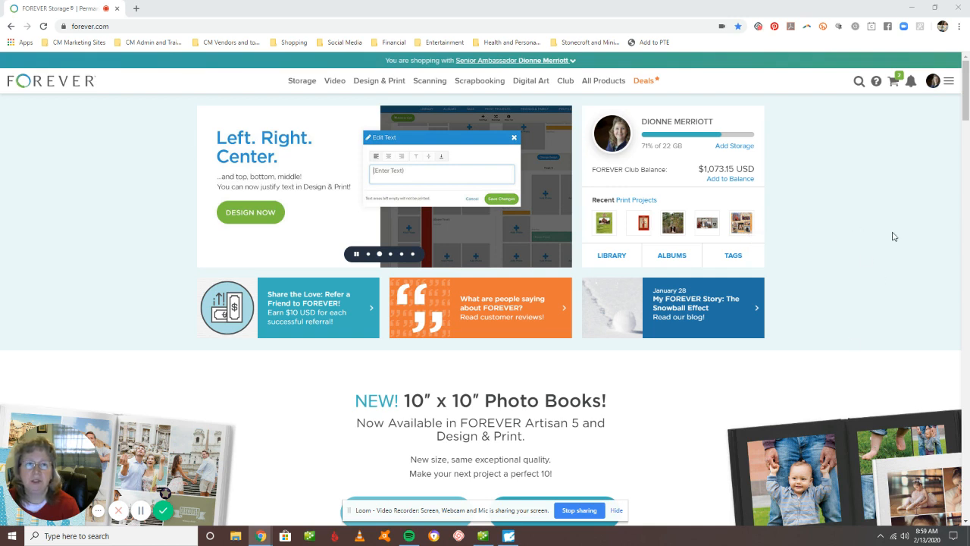
pyautogui.moveTo(949, 82)
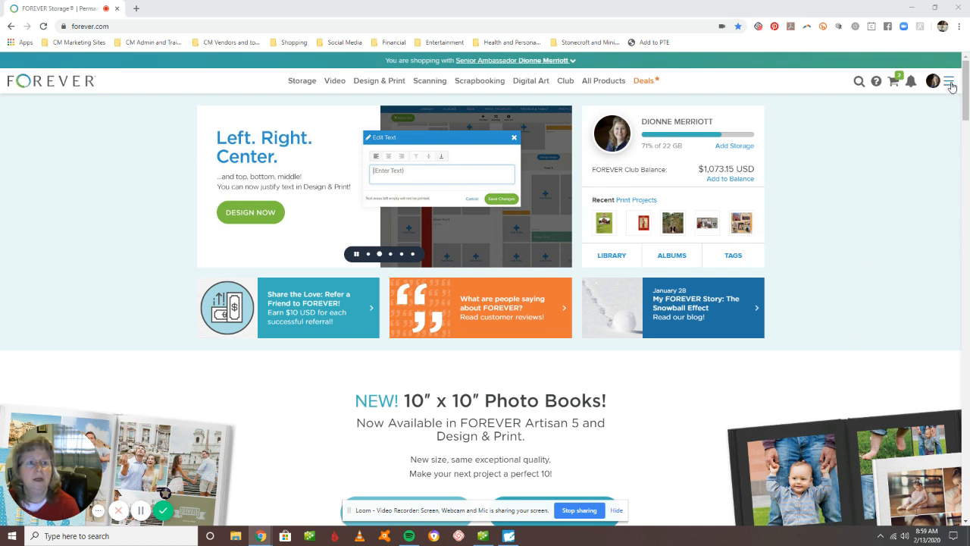
# Step: Reach Friends & Family from the account menu, briefly viewing and dismissing the Invite Friends dialog
pyautogui.click(949, 82)
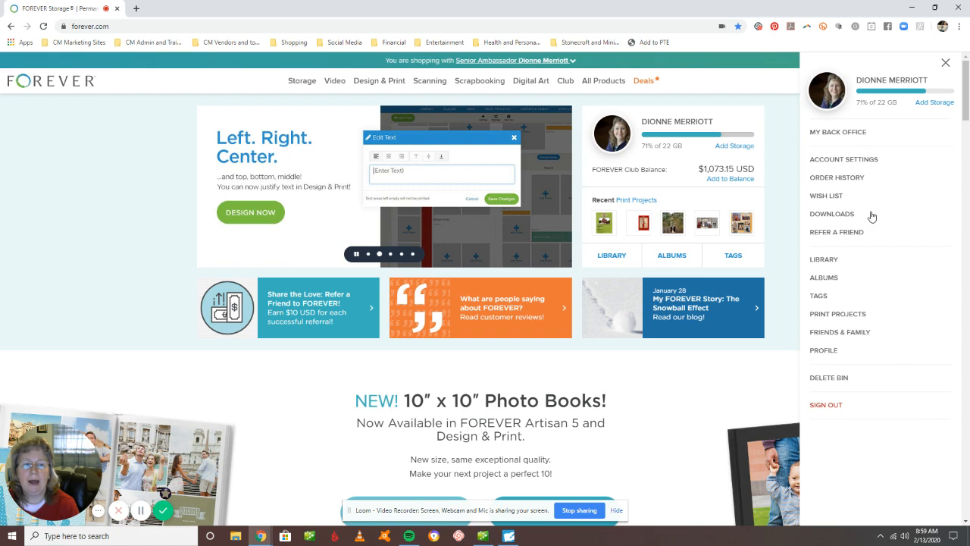
pyautogui.click(840, 332)
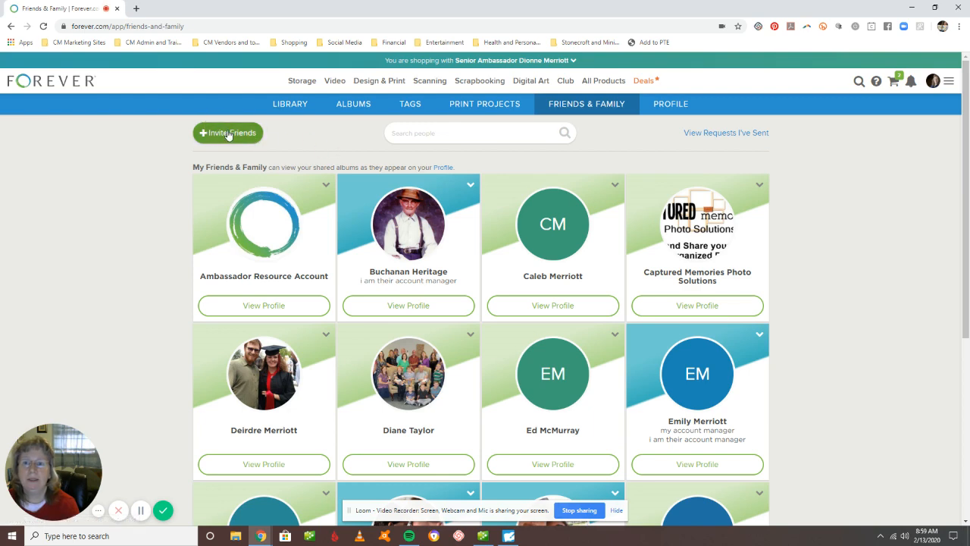
pyautogui.click(228, 134)
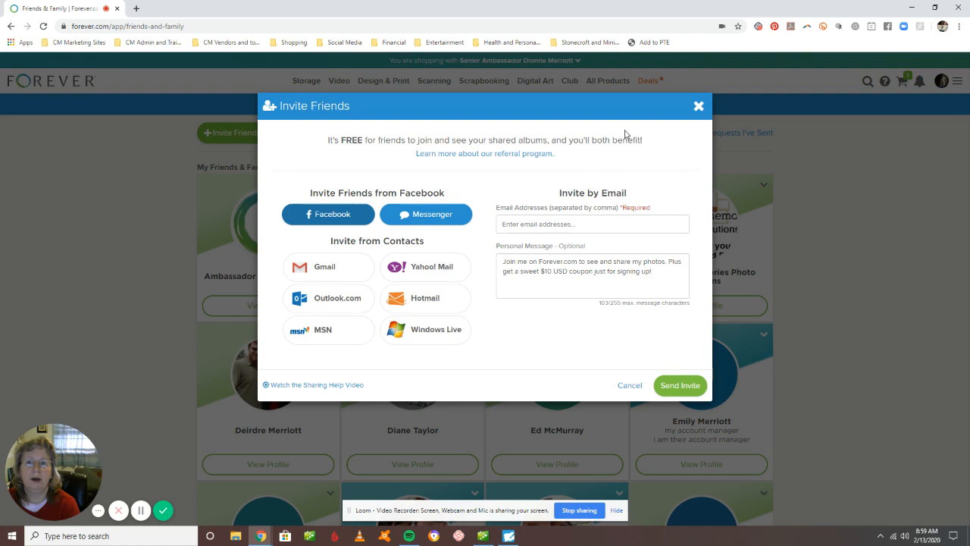
pyautogui.click(697, 107)
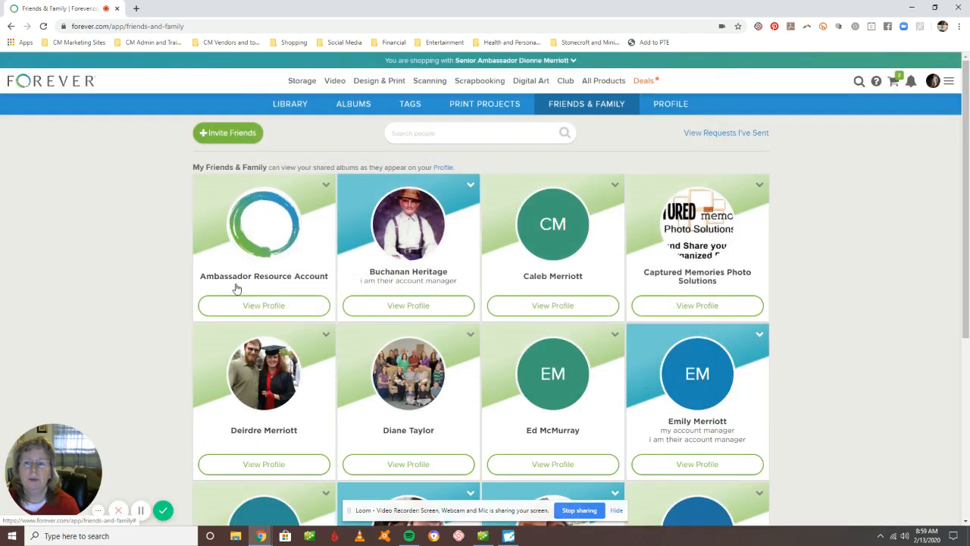
pyautogui.moveTo(484, 422)
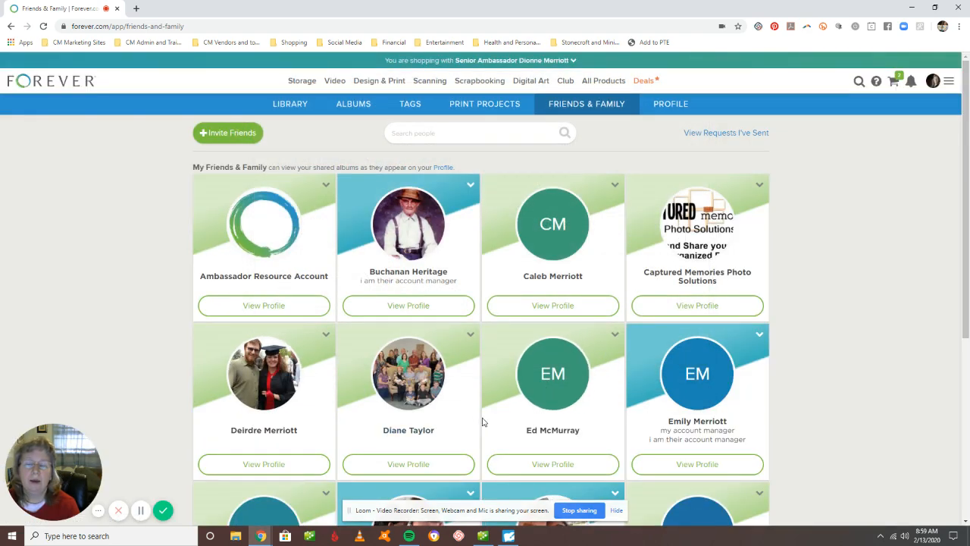
pyautogui.moveTo(791, 456)
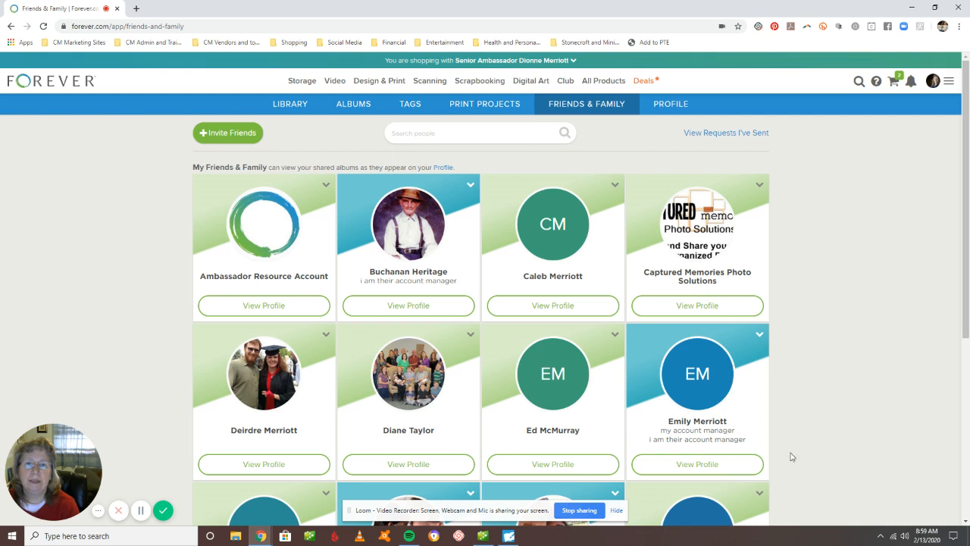
pyautogui.moveTo(700, 425)
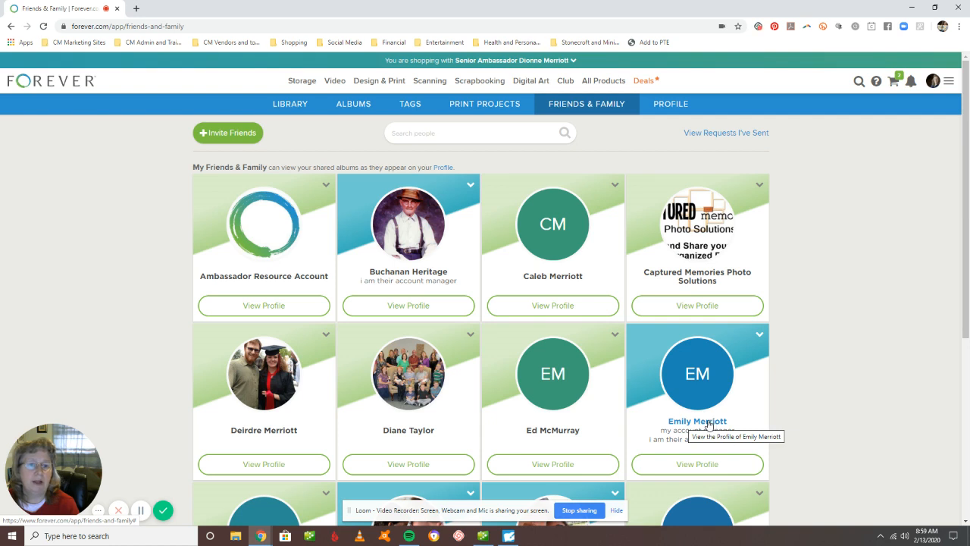
pyautogui.click(697, 421)
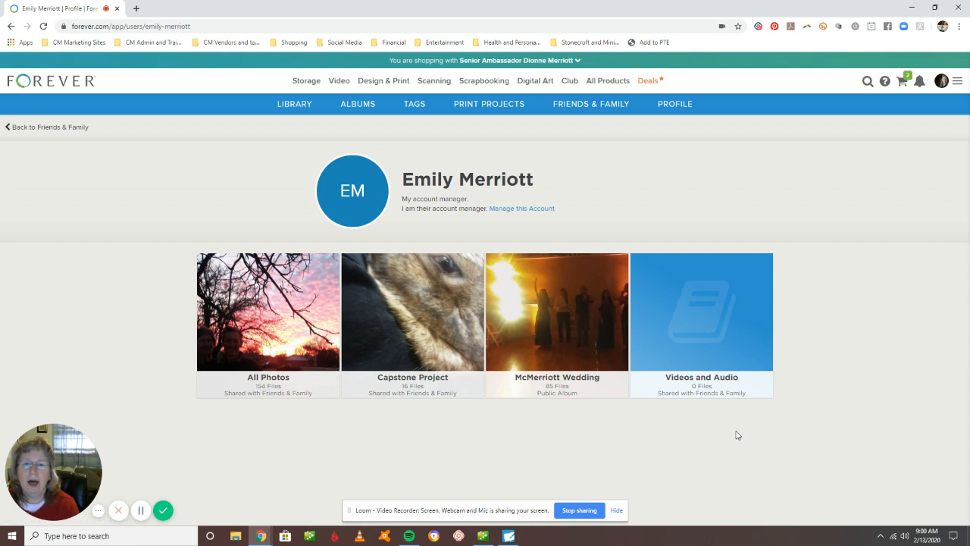
pyautogui.moveTo(428, 392)
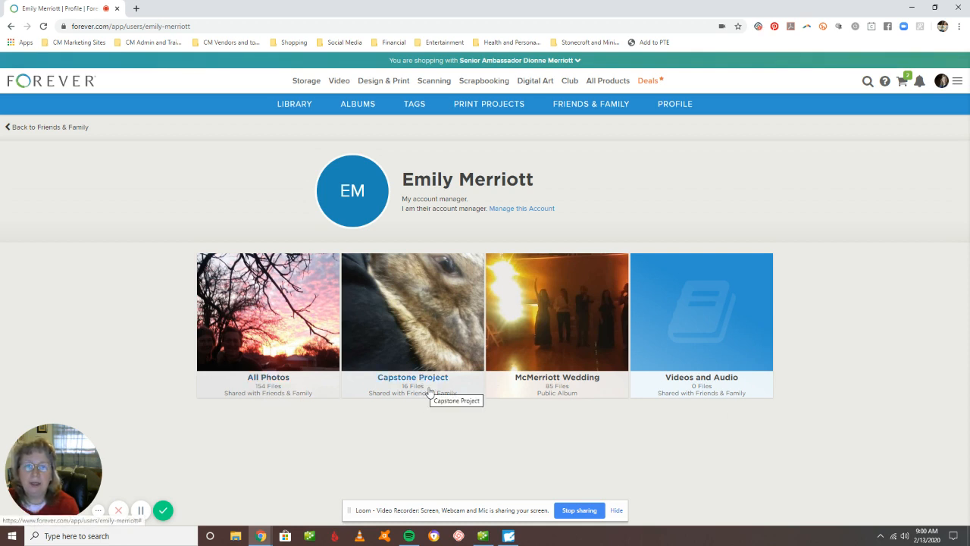
pyautogui.moveTo(343, 437)
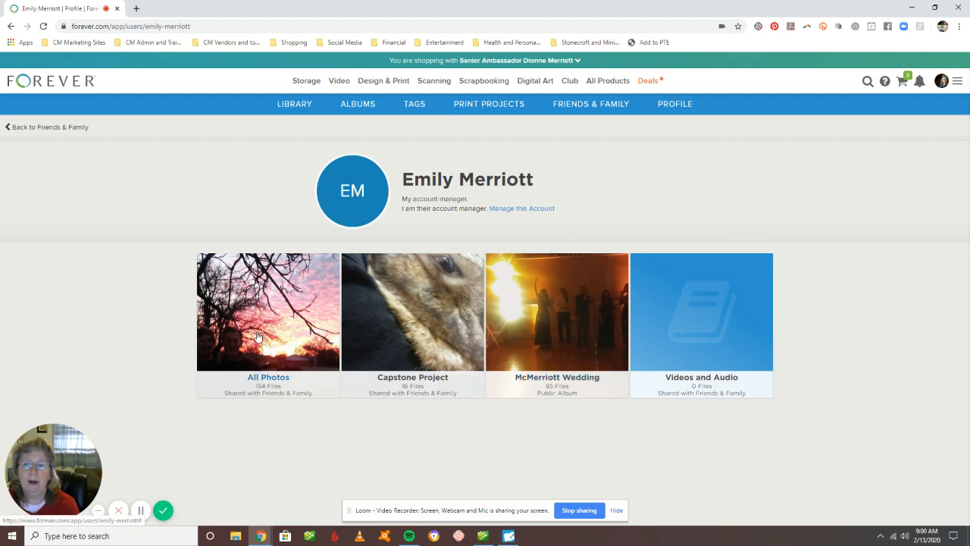
# Step: Select two dog photos in Emily's All Photos album and copy them to My Library
pyautogui.click(267, 312)
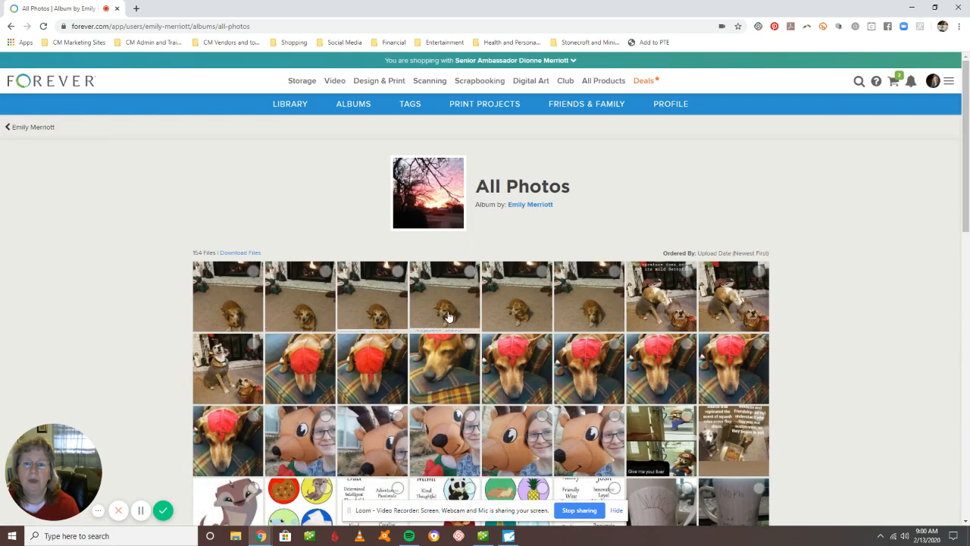
pyautogui.click(371, 296)
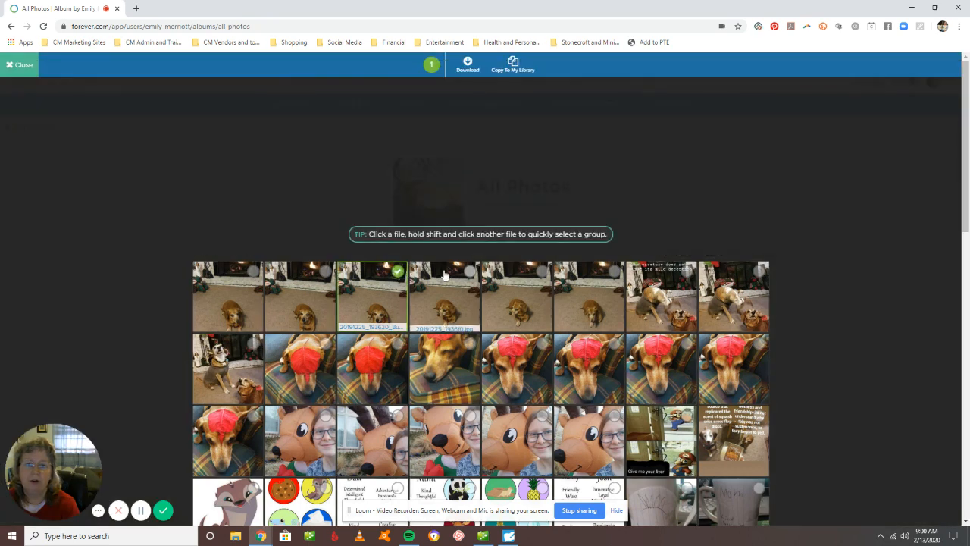
pyautogui.click(515, 295)
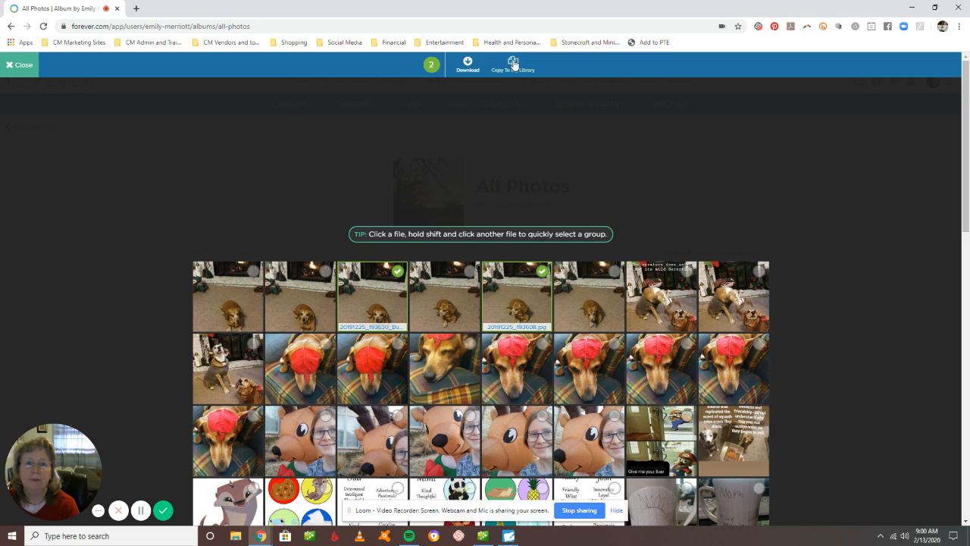
pyautogui.click(513, 64)
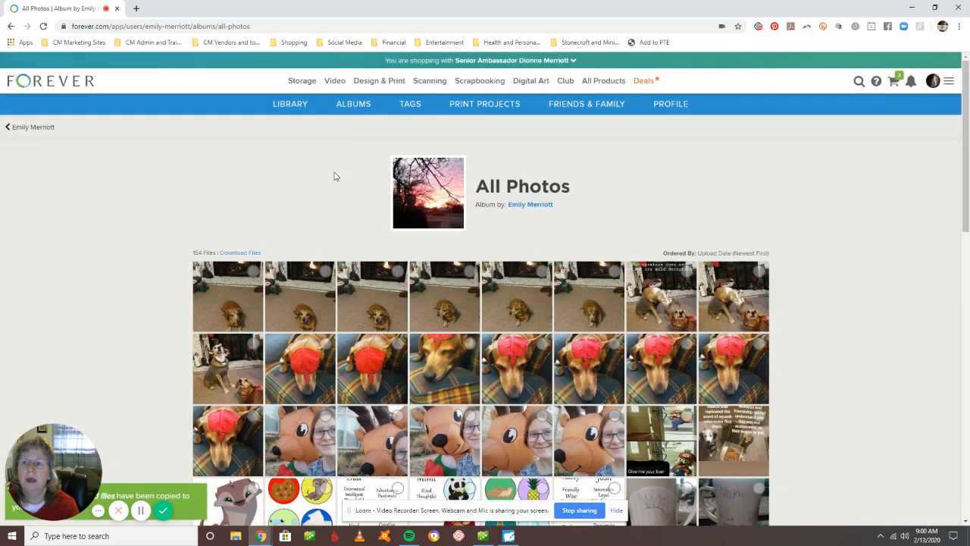
# Step: Filter your own library to Not in Album and locate the copied dog photos, viewing one briefly
pyautogui.click(294, 103)
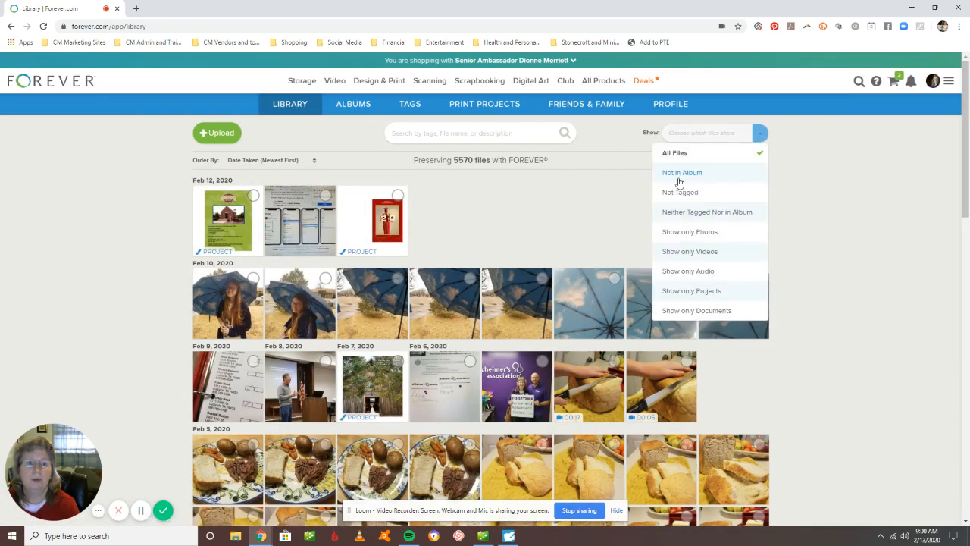
pyautogui.click(682, 173)
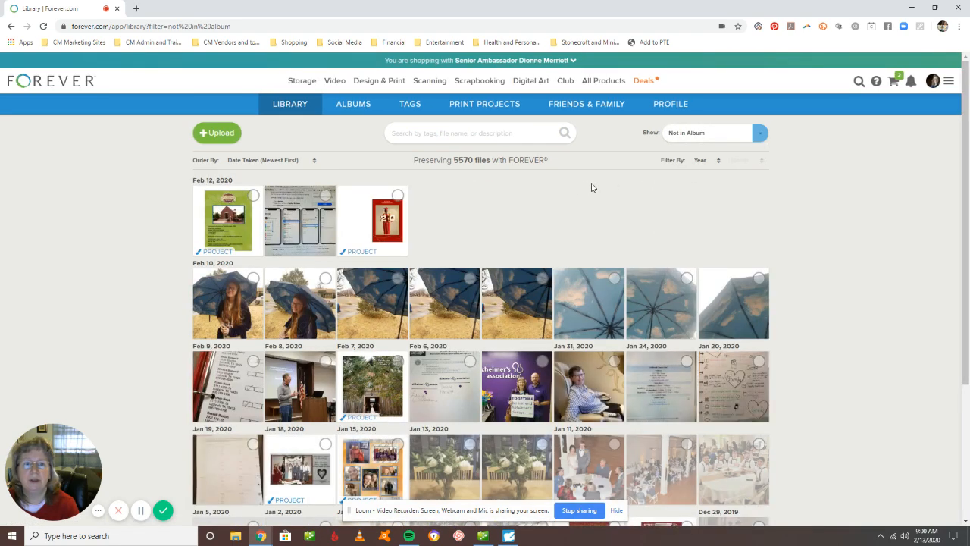
pyautogui.scroll(-3)
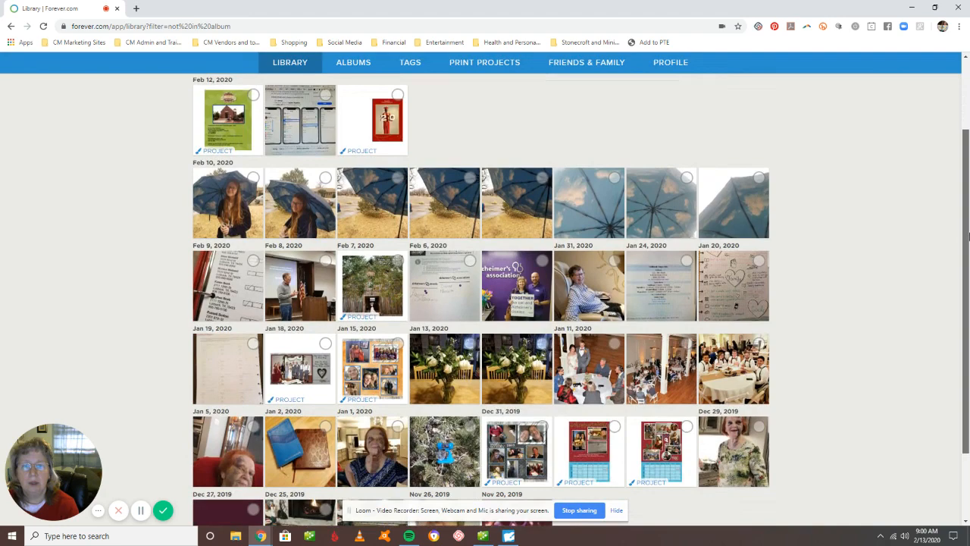
pyautogui.scroll(-3)
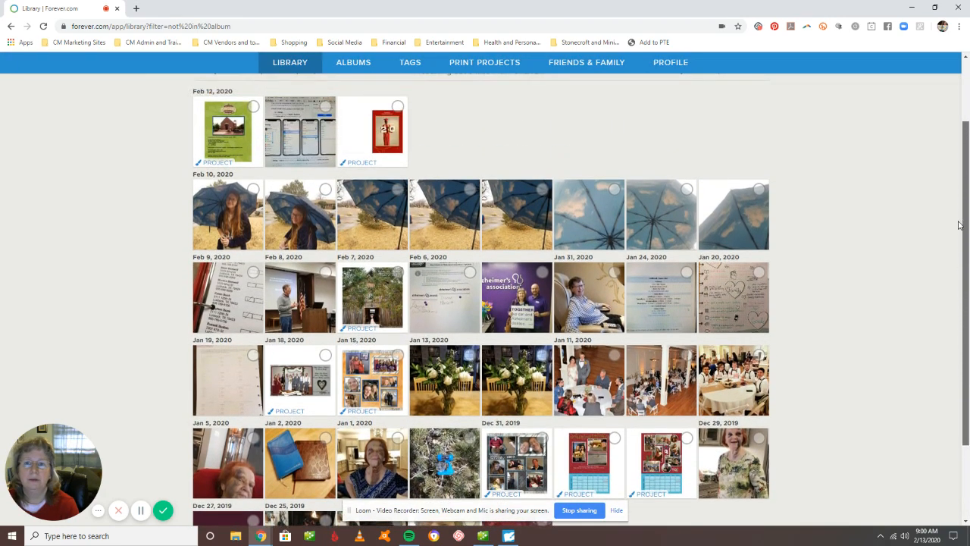
pyautogui.scroll(-3)
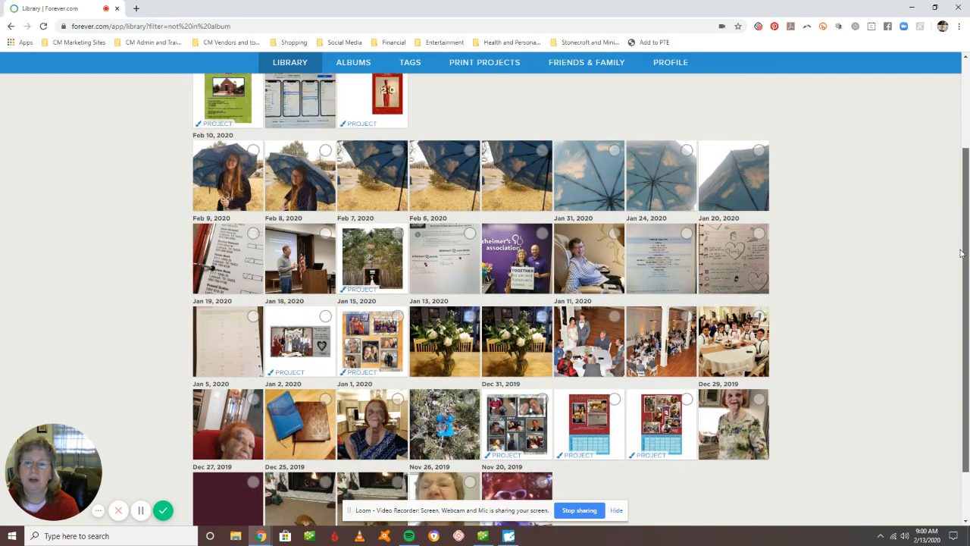
pyautogui.scroll(-3)
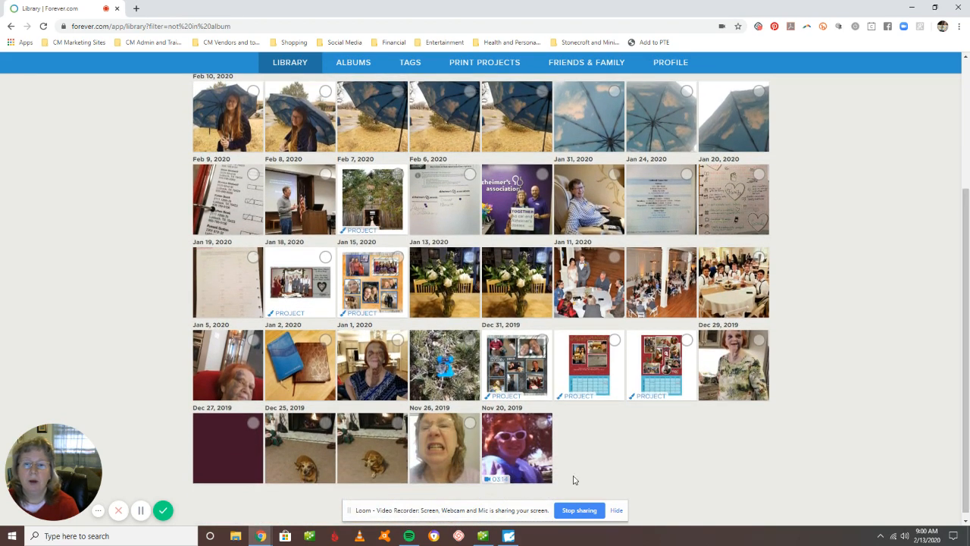
pyautogui.moveTo(385, 448)
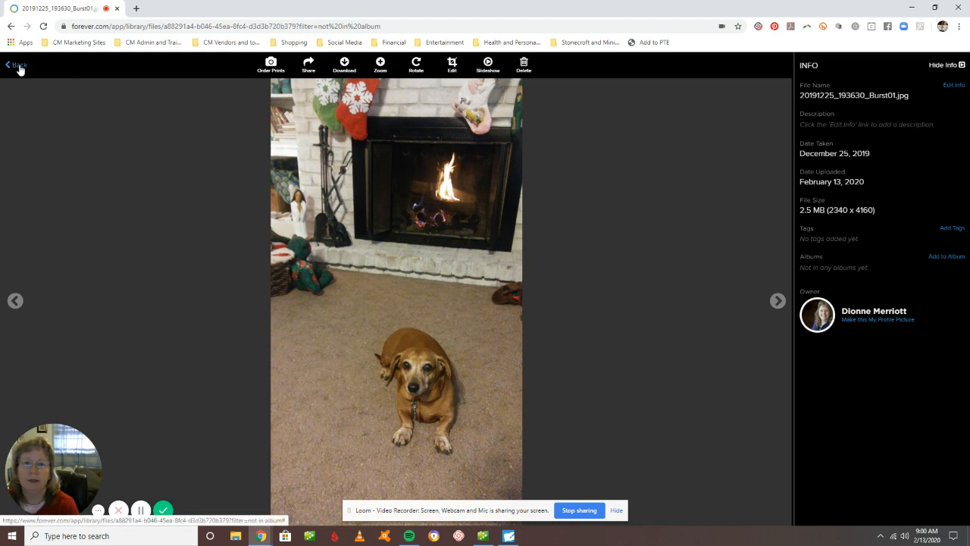
pyautogui.click(17, 66)
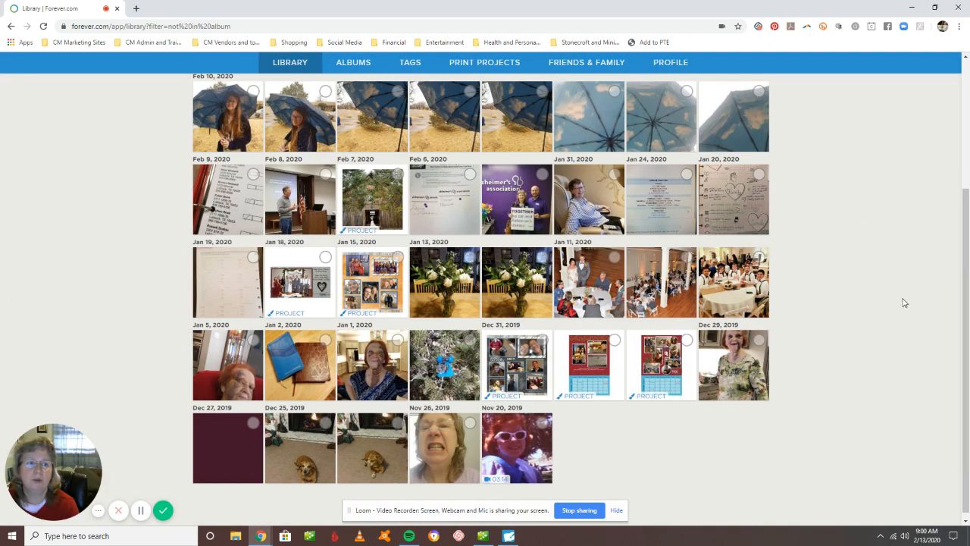
pyautogui.moveTo(579, 509)
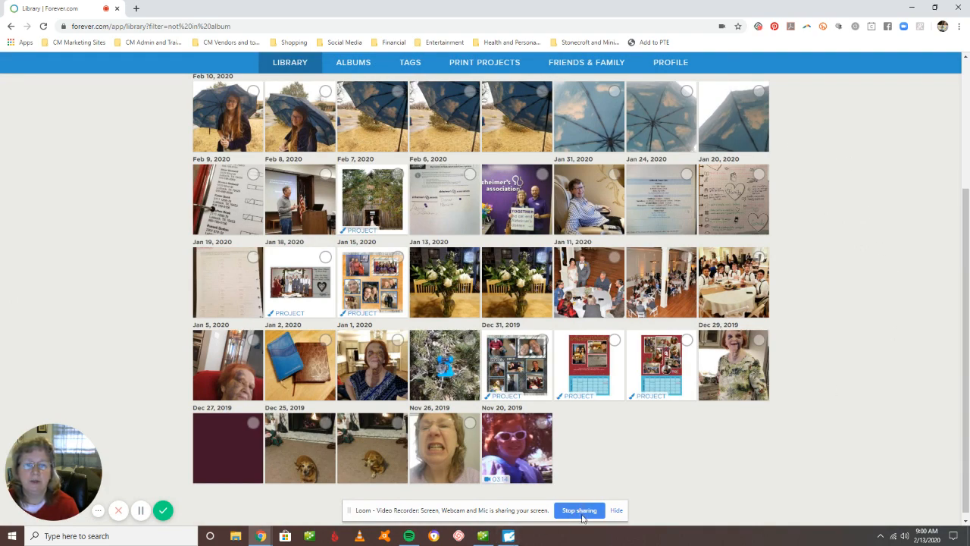